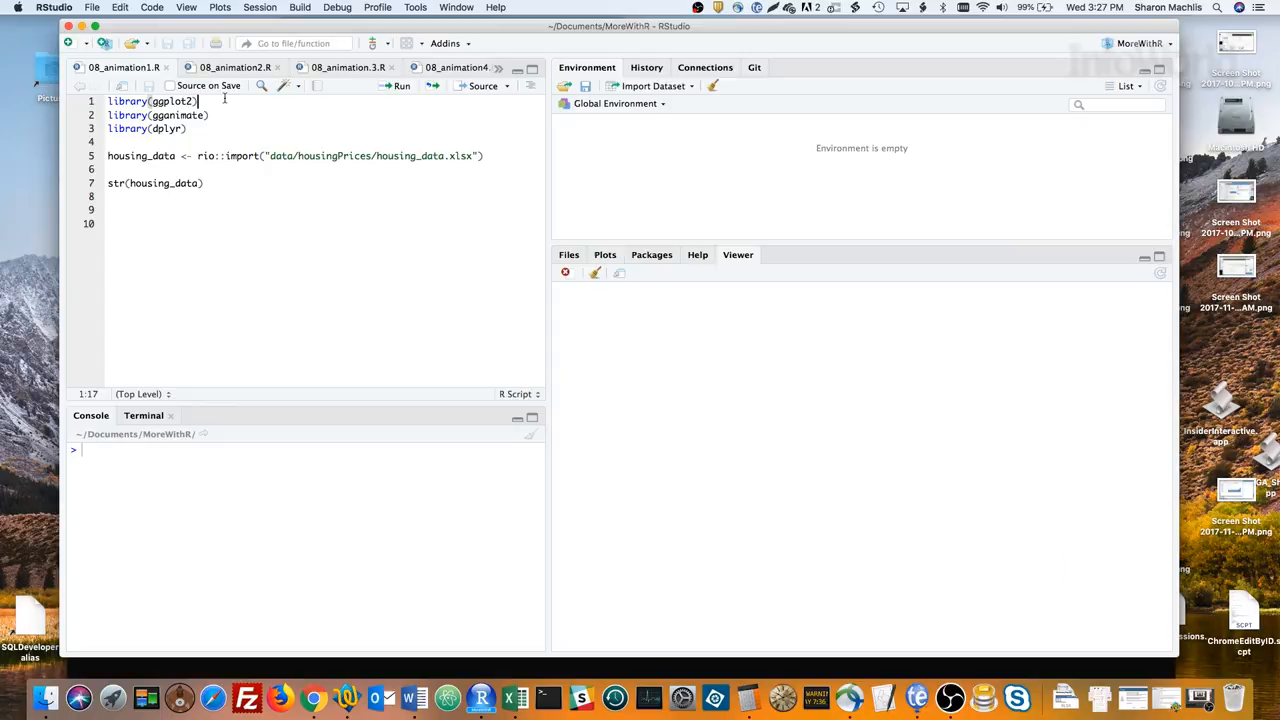
Review the library() and rio::import() lines loading ggplot2, gganimate, dplyr and the housing data
click(312, 694)
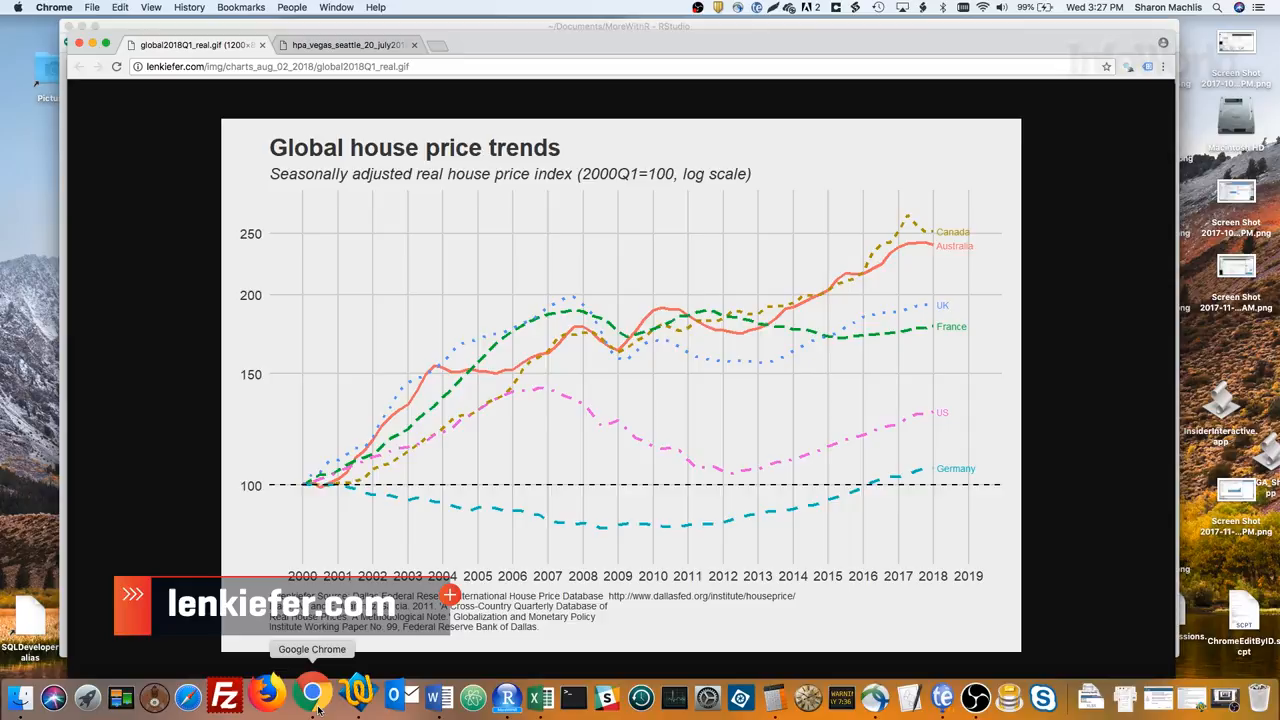
click(344, 44)
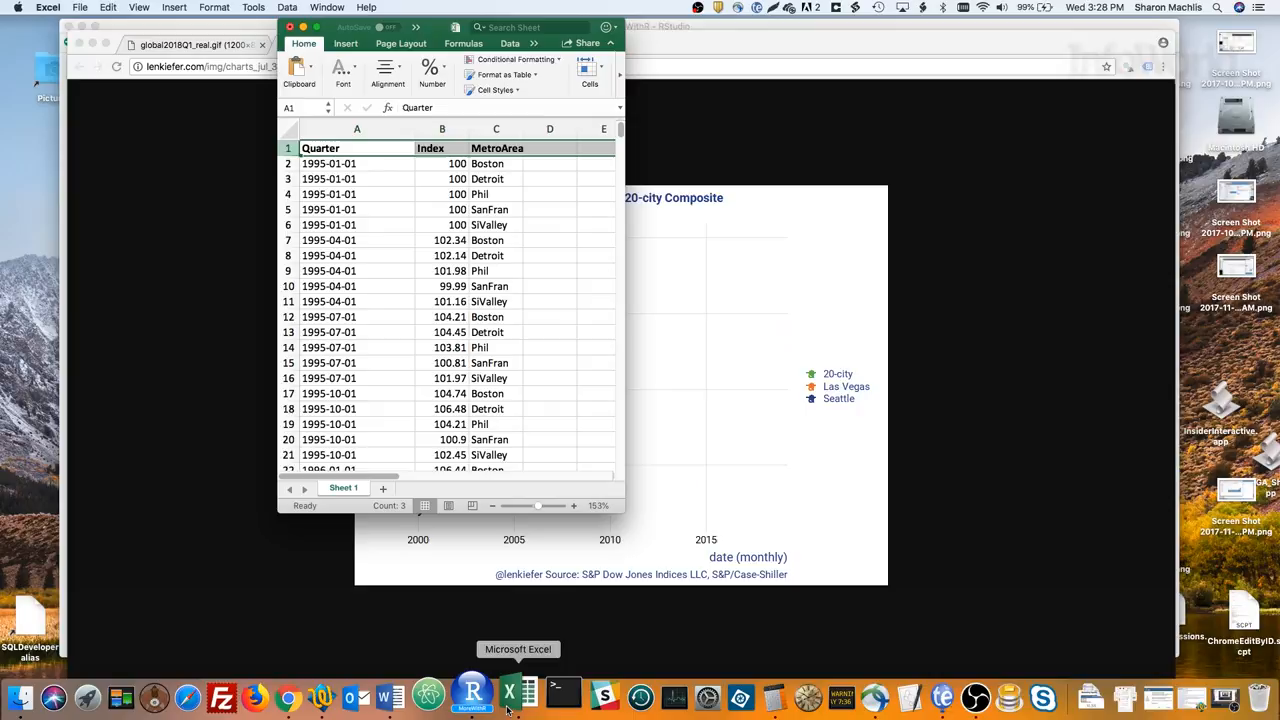
click(480, 696)
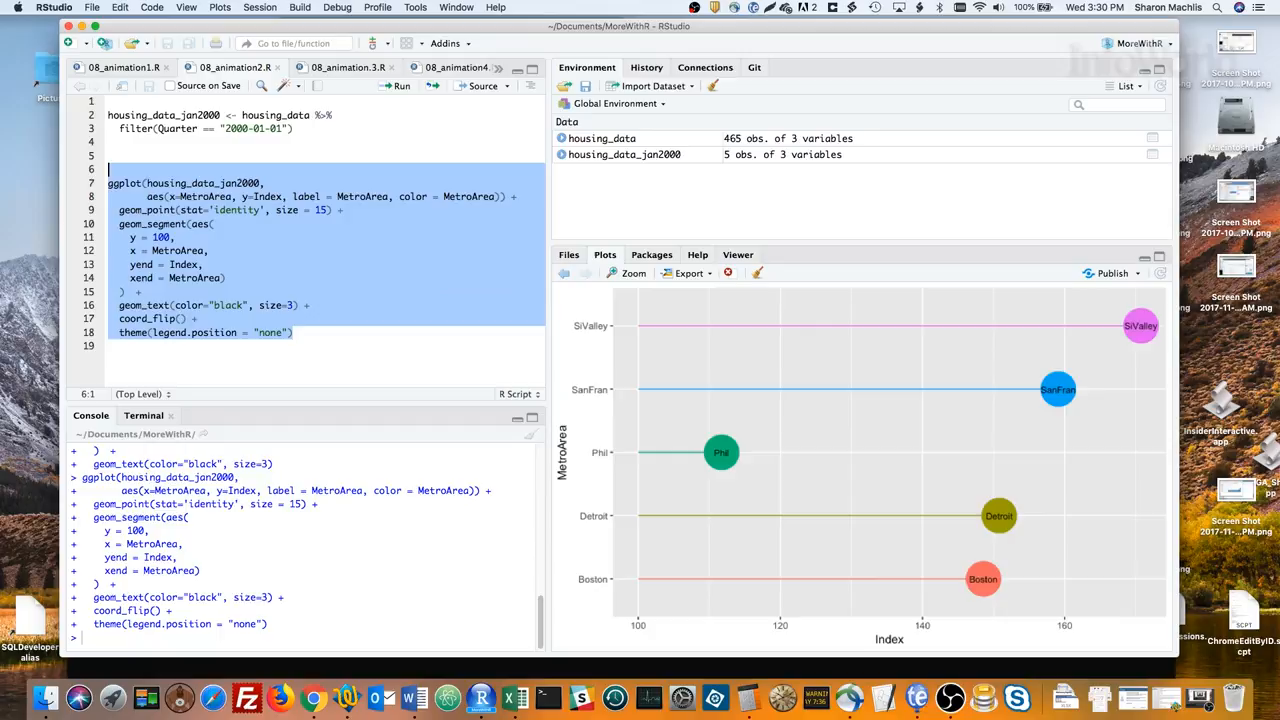
Switch to the script holding the animation code for the full quarterly dataset
click(348, 68)
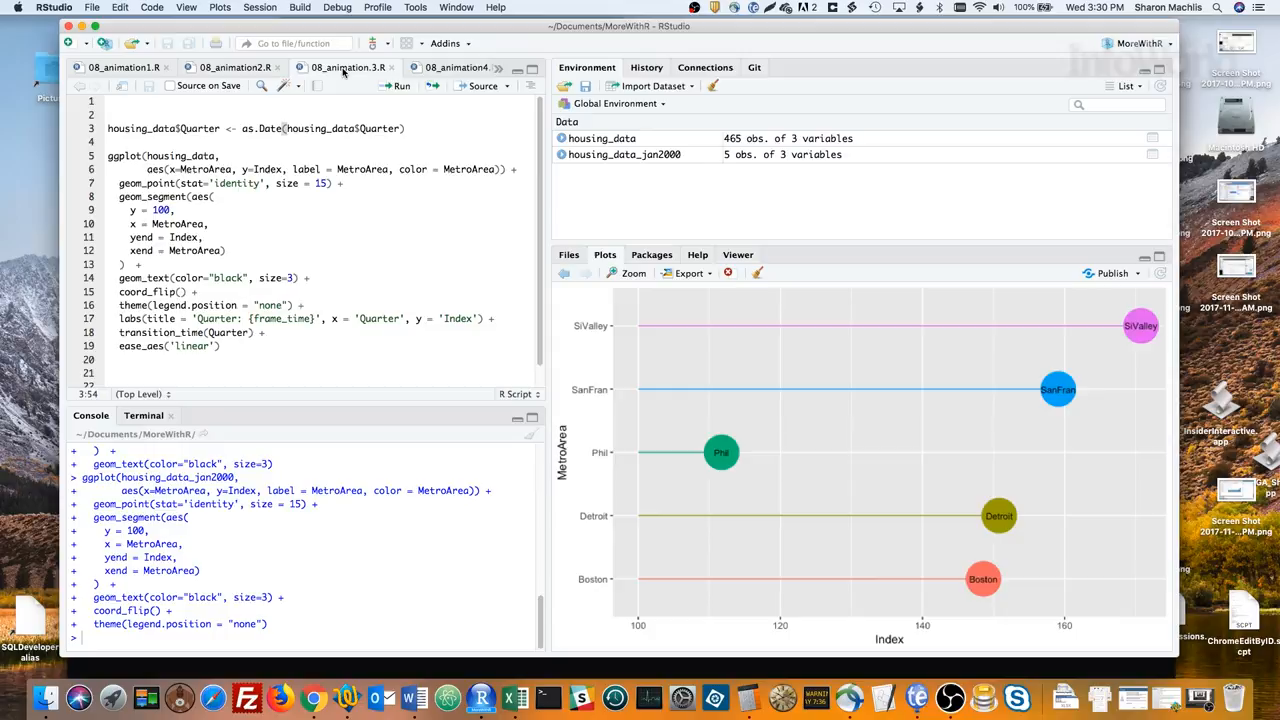
Show the 08_animation3.R code with labs(), transition_time(Quarter) and ease_aes('linear')
click(484, 84)
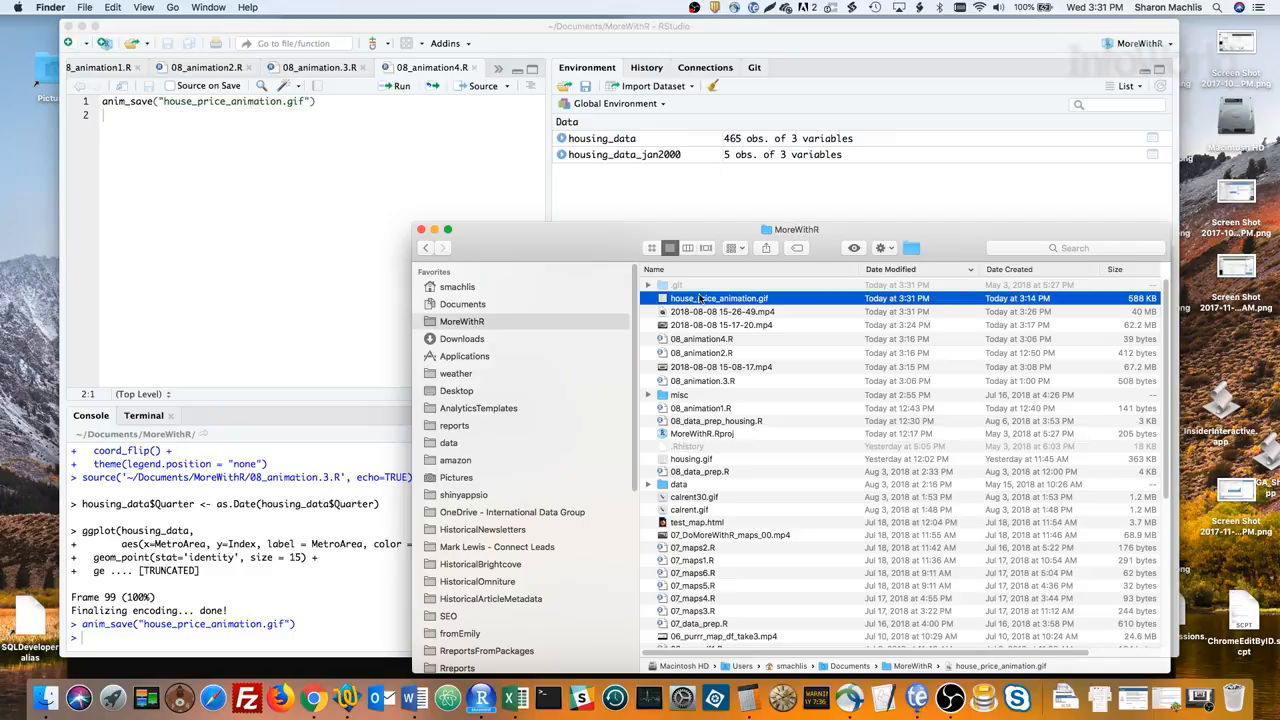
Open house_price_animation.gif from the MoreWithR folder to view it in Chrome
double_click(718, 298)
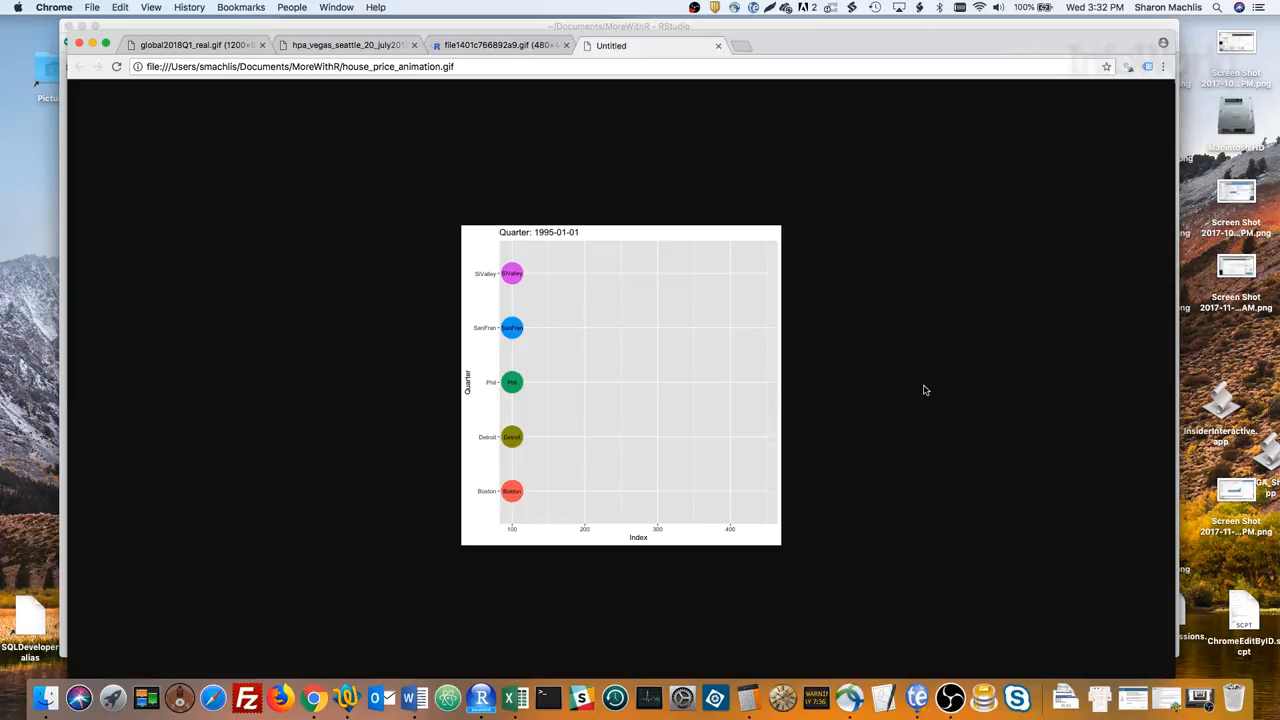